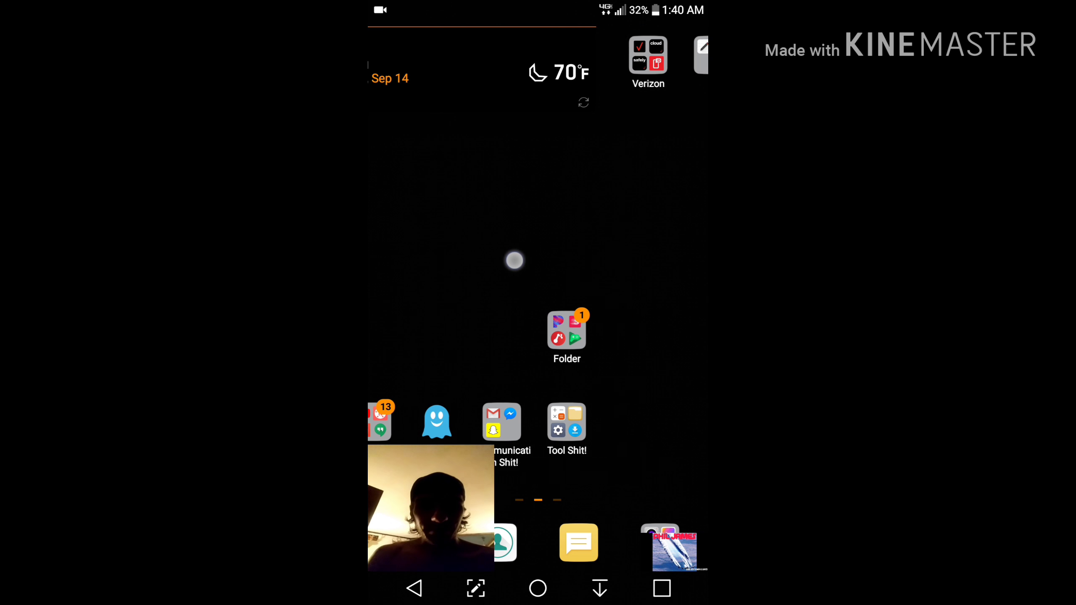
{"action": "scroll", "scroll_direction": "right", "scroll_amount": 3}
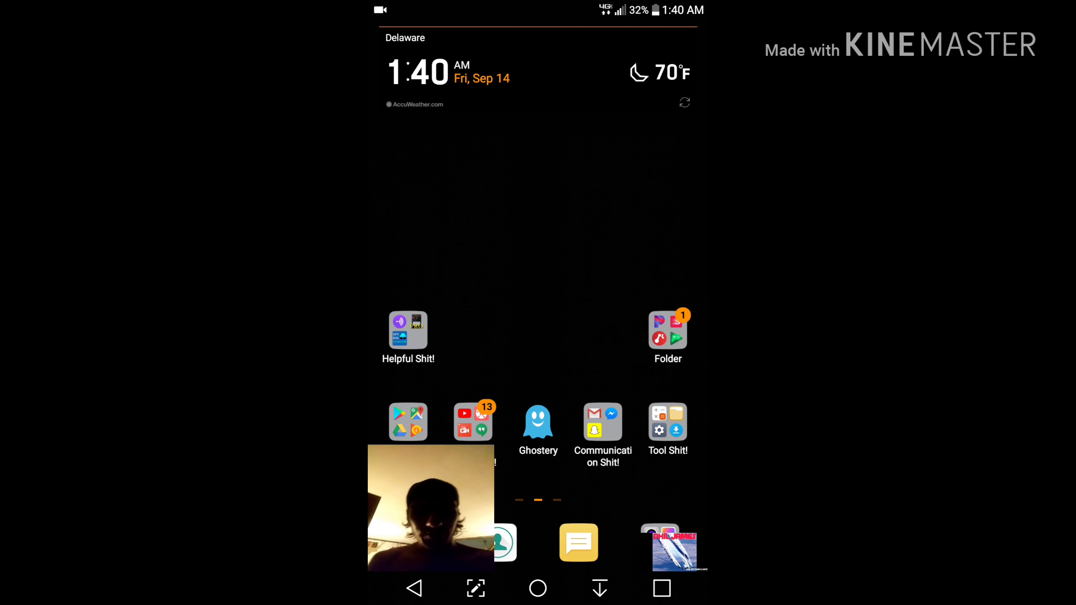